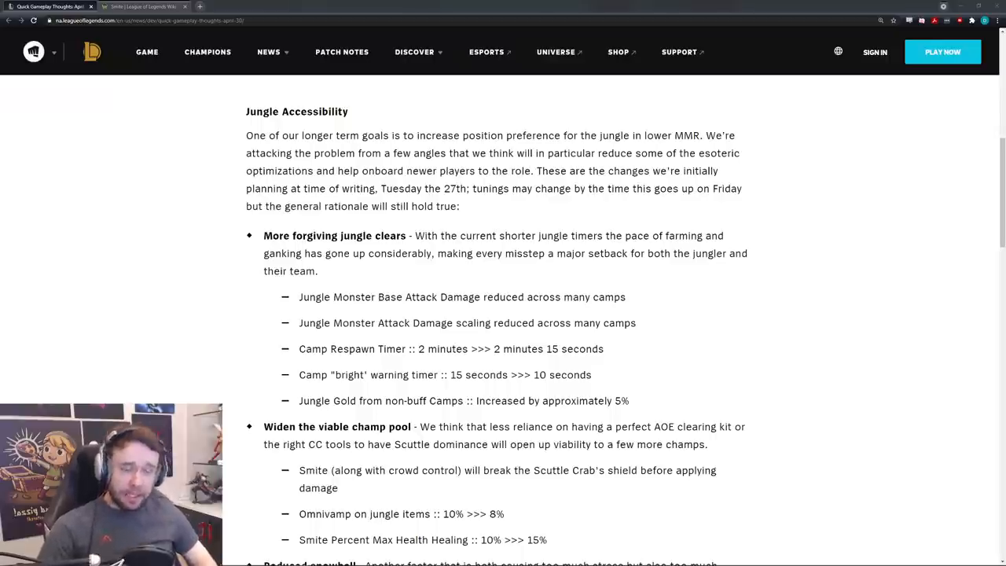
{"action": "mouse_move", "coordinate": [419, 417]}
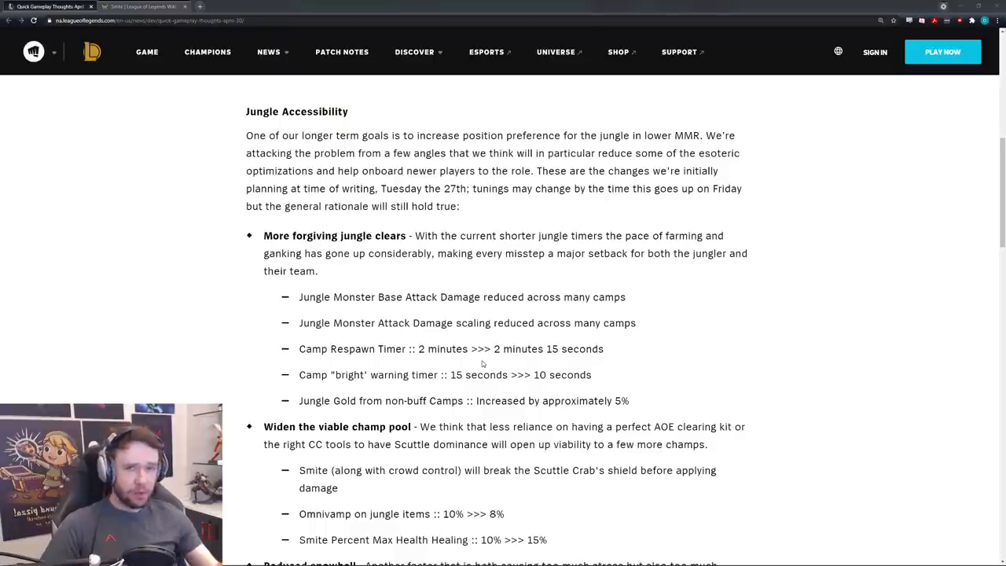
View the Opinion Outpost rewards catalogue of gift cards, then return to the jungle notes tab
{"action": "left_click", "coordinate": [142, 6]}
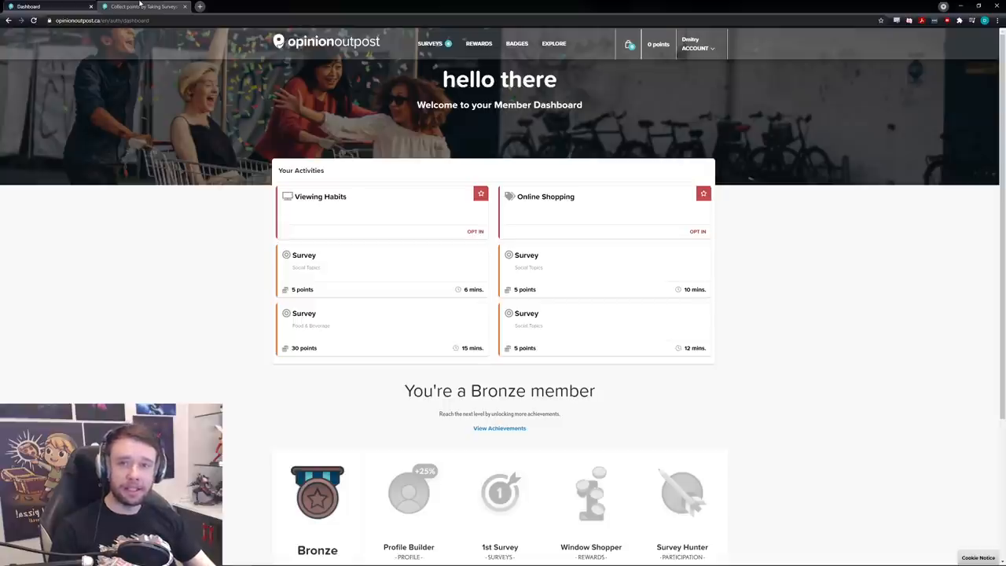
{"action": "left_click", "coordinate": [479, 43]}
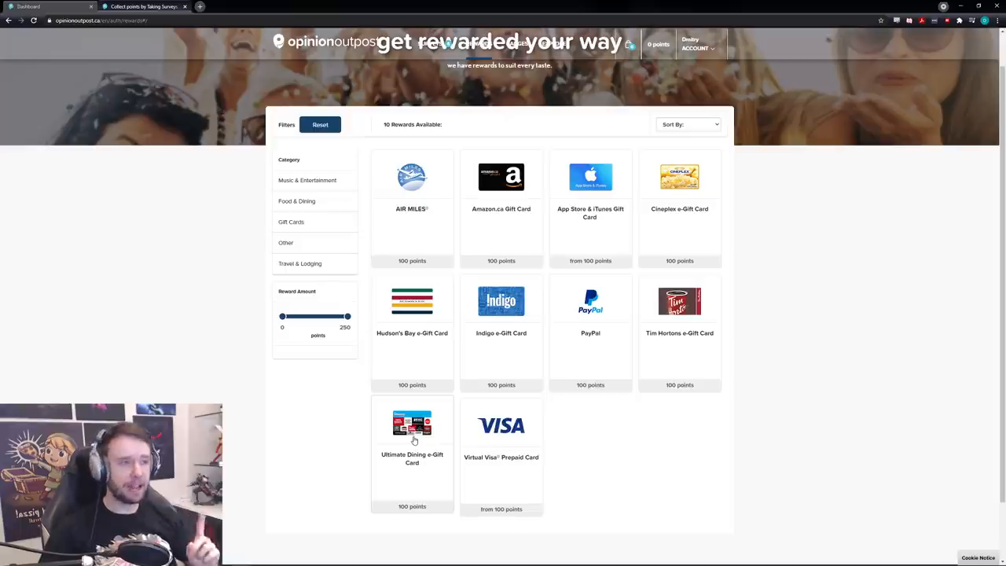
{"action": "left_click", "coordinate": [145, 6]}
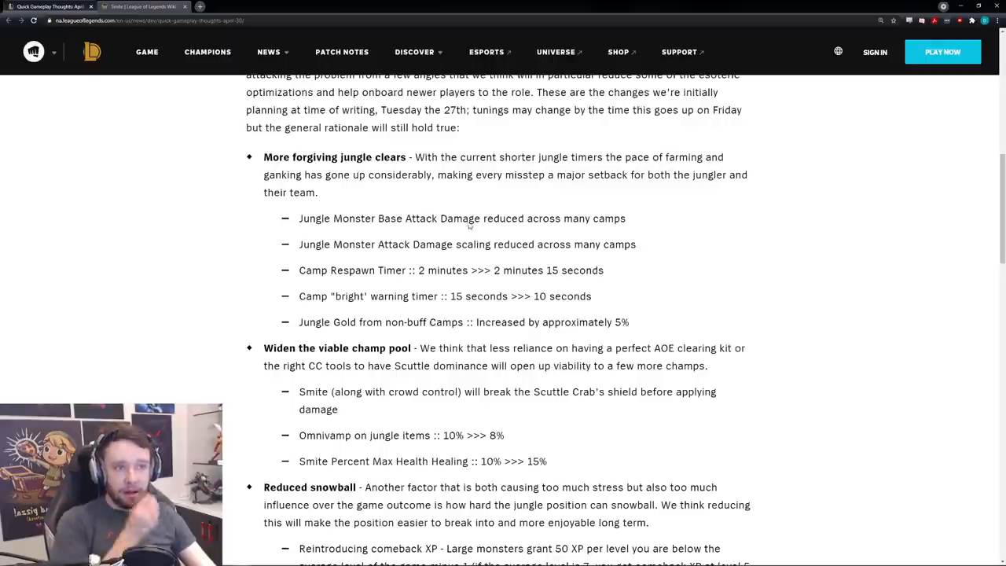
{"action": "mouse_move", "coordinate": [593, 168]}
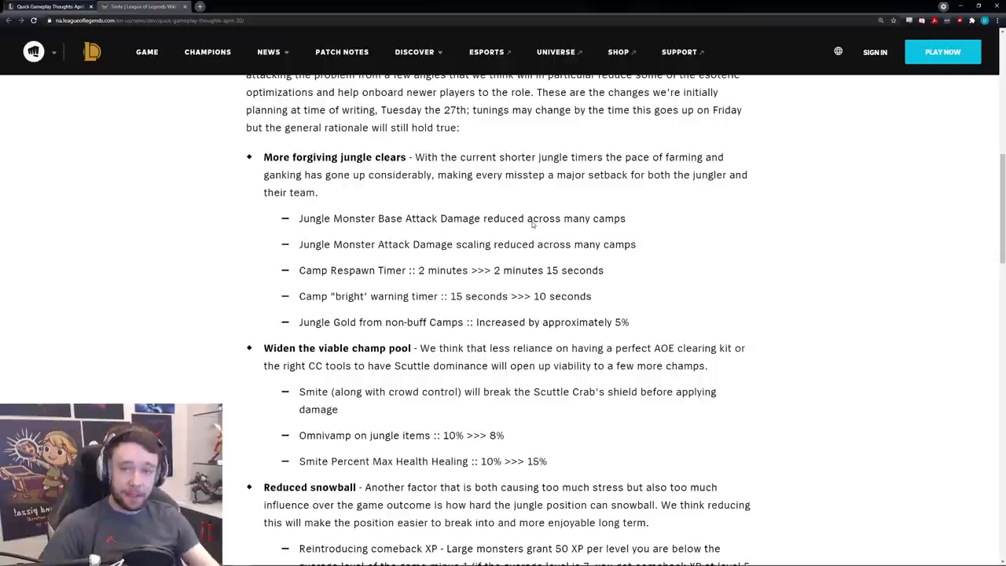
Highlight the Camp Respawn Timer and Jungle Gold from non-buff Camps lines, then move down the post
{"action": "left_click_drag", "start_coordinate": [550, 219], "coordinate": [627, 219]}
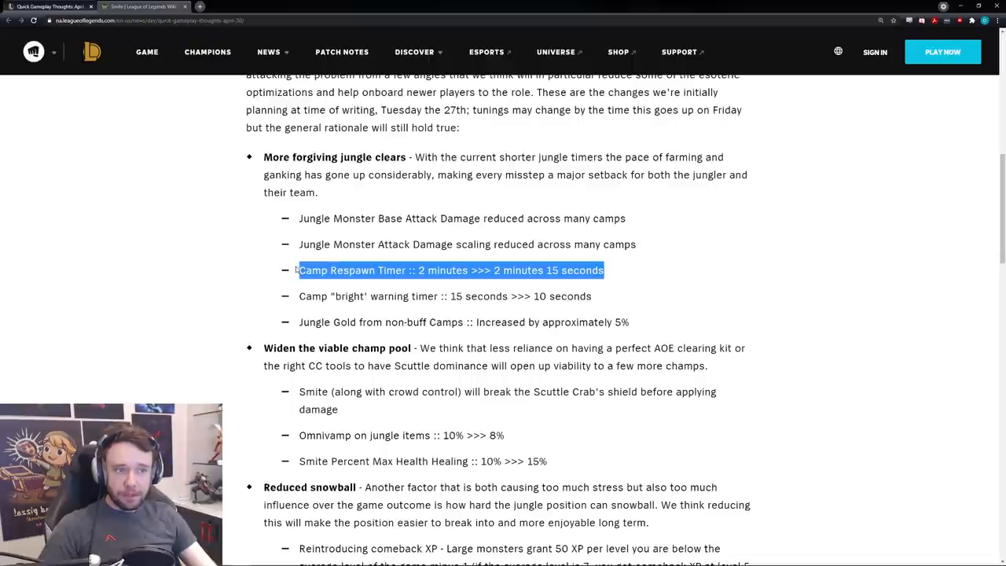
{"action": "mouse_move", "coordinate": [226, 270]}
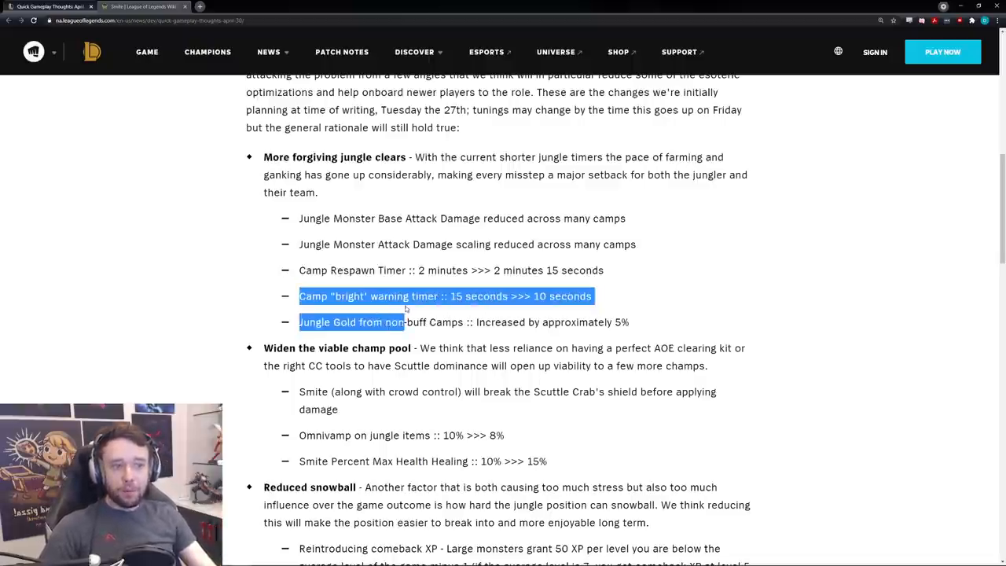
{"action": "left_click_drag", "start_coordinate": [405, 321], "coordinate": [475, 296]}
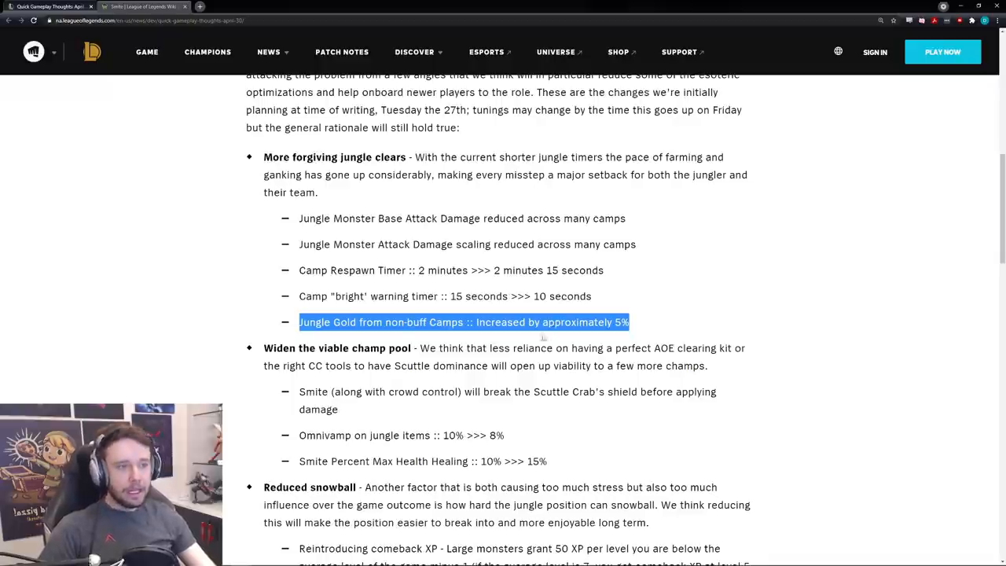
{"action": "scroll", "scroll_direction": "down", "scroll_amount": 3}
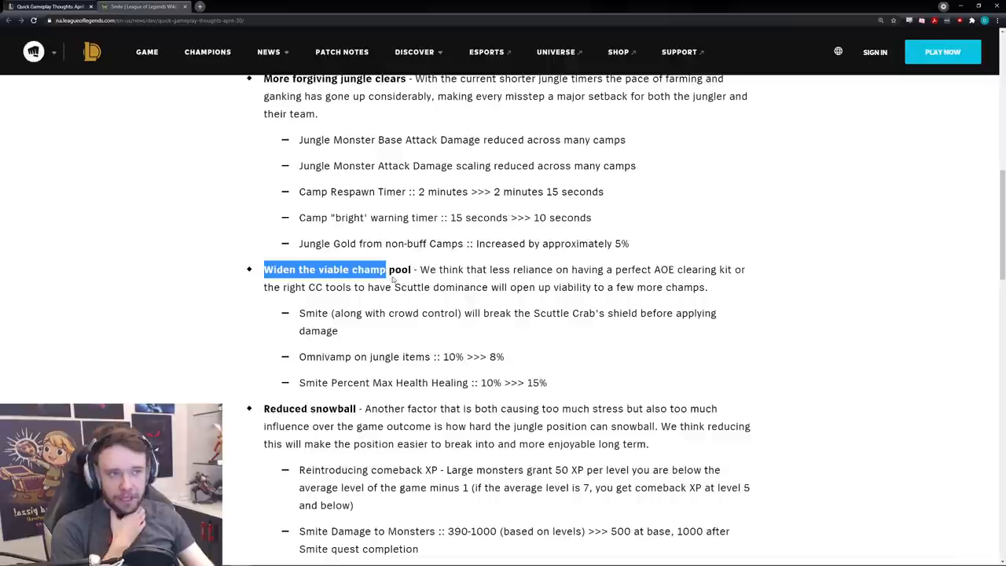
Highlight the champ pool explanation, the Smite breaks Scuttle Crab's shield line and Smite Percent Max Health Healing
{"action": "scroll", "scroll_direction": "down", "scroll_amount": 3}
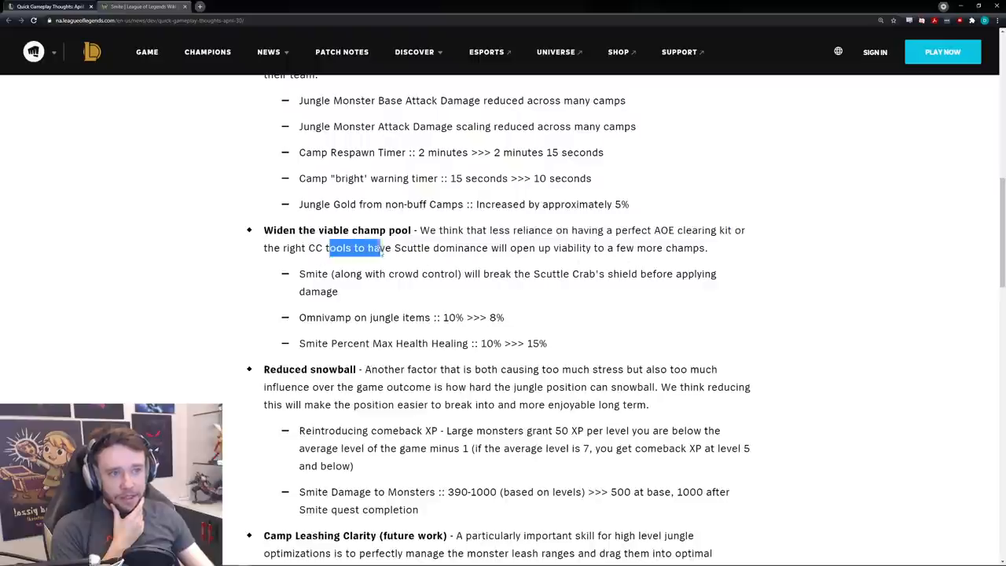
{"action": "left_click_drag", "start_coordinate": [377, 247], "coordinate": [409, 247]}
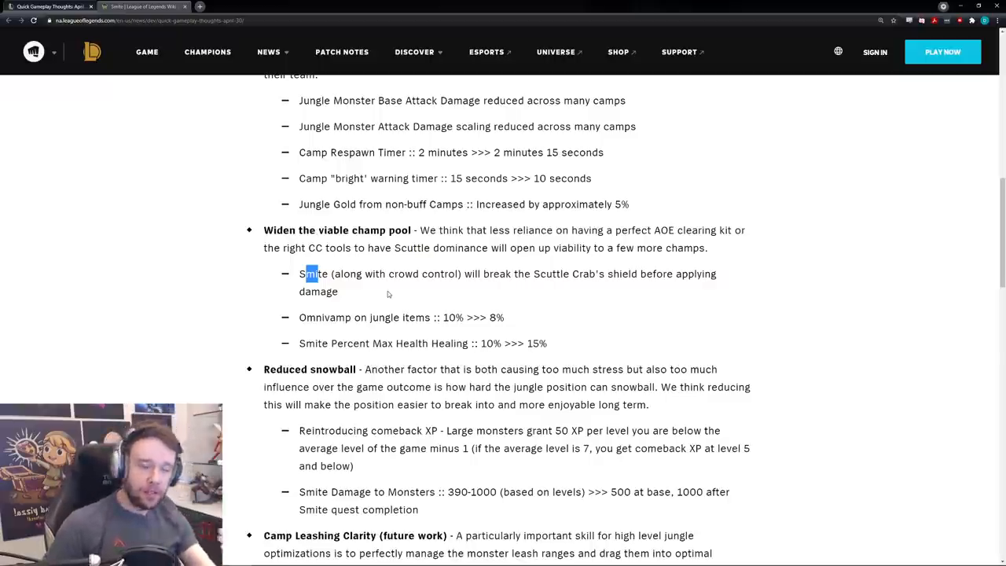
{"action": "left_click_drag", "start_coordinate": [313, 274], "coordinate": [338, 291]}
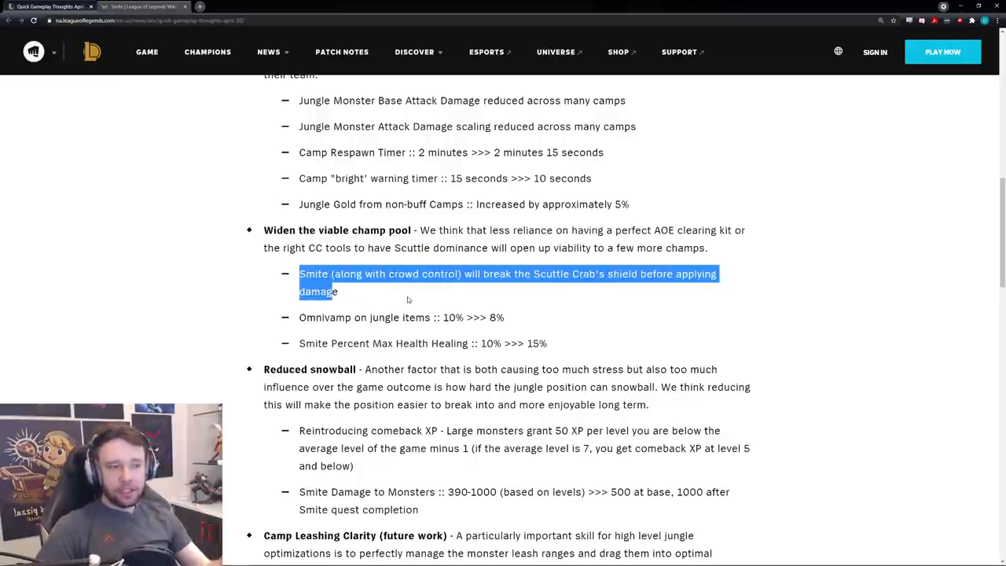
{"action": "left_click", "coordinate": [540, 328]}
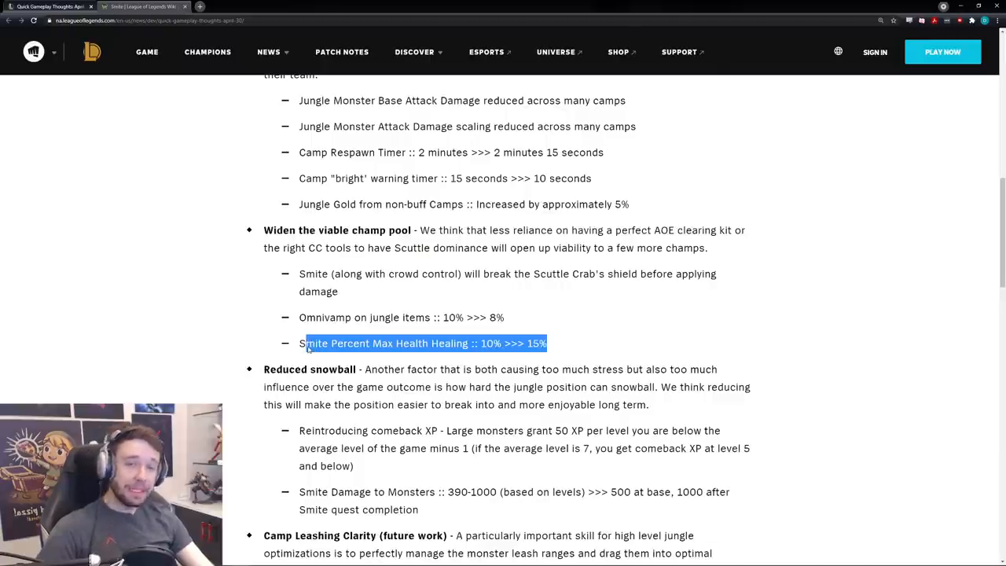
Highlight the Reintroducing comeback XP line, clear it, then check Smite's damage values on the wiki page
{"action": "scroll", "scroll_direction": "down", "scroll_amount": 3}
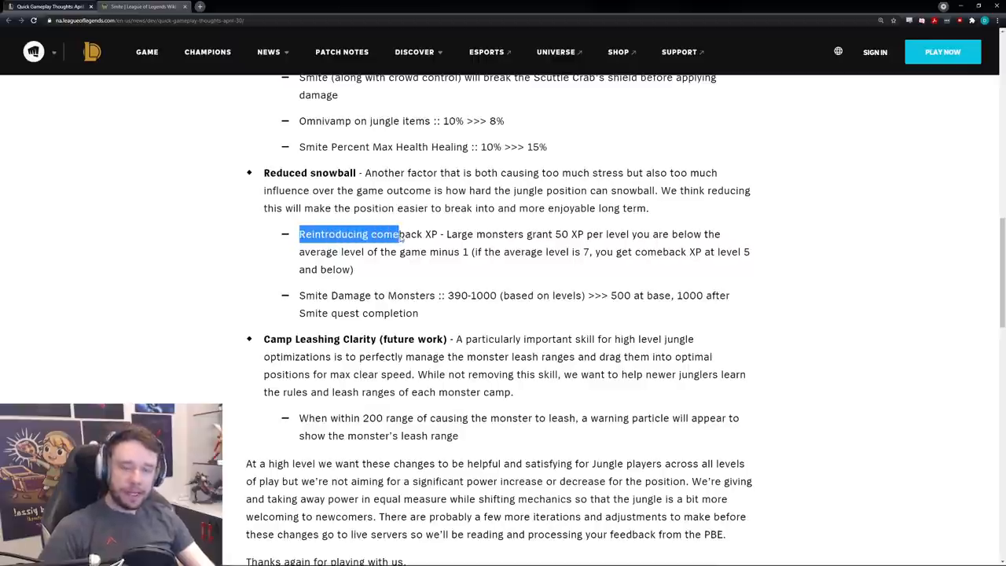
{"action": "left_click_drag", "start_coordinate": [399, 233], "coordinate": [354, 269]}
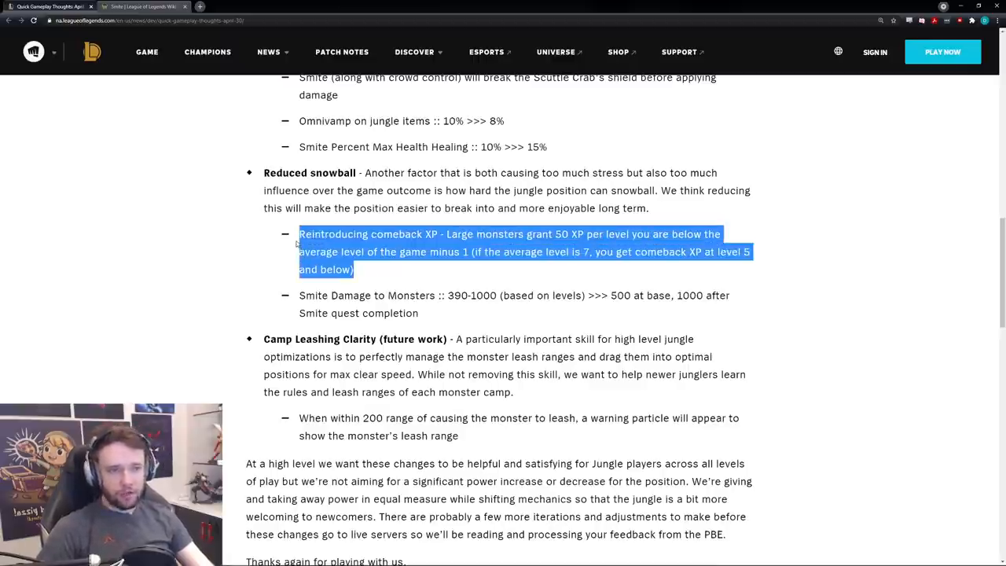
{"action": "left_click", "coordinate": [381, 269]}
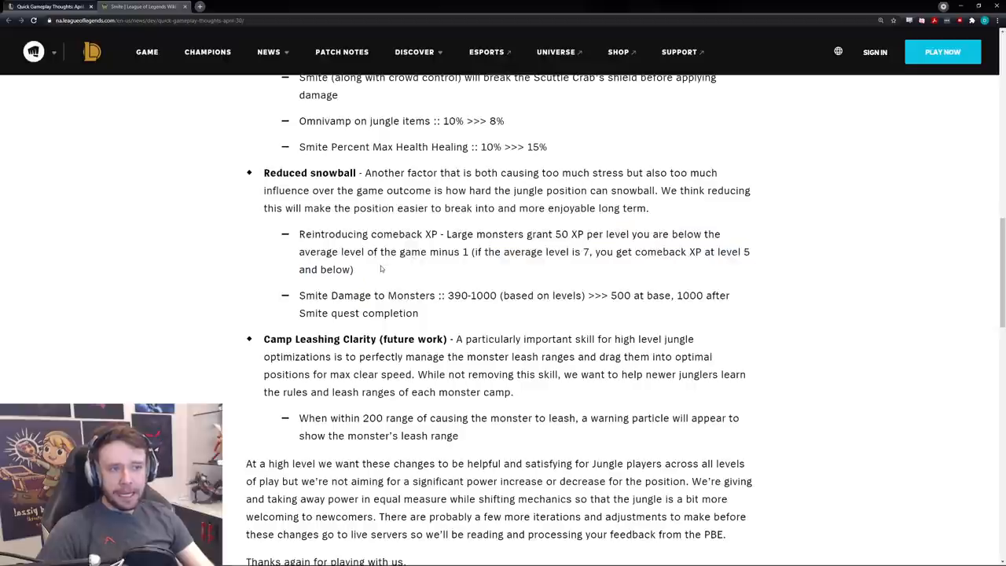
{"action": "mouse_move", "coordinate": [436, 247]}
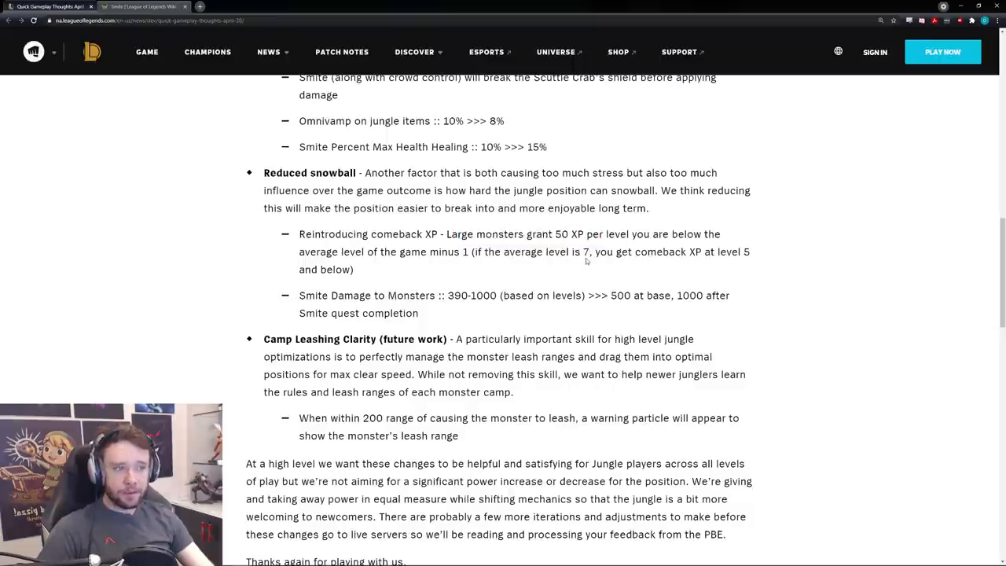
{"action": "mouse_move", "coordinate": [343, 261]}
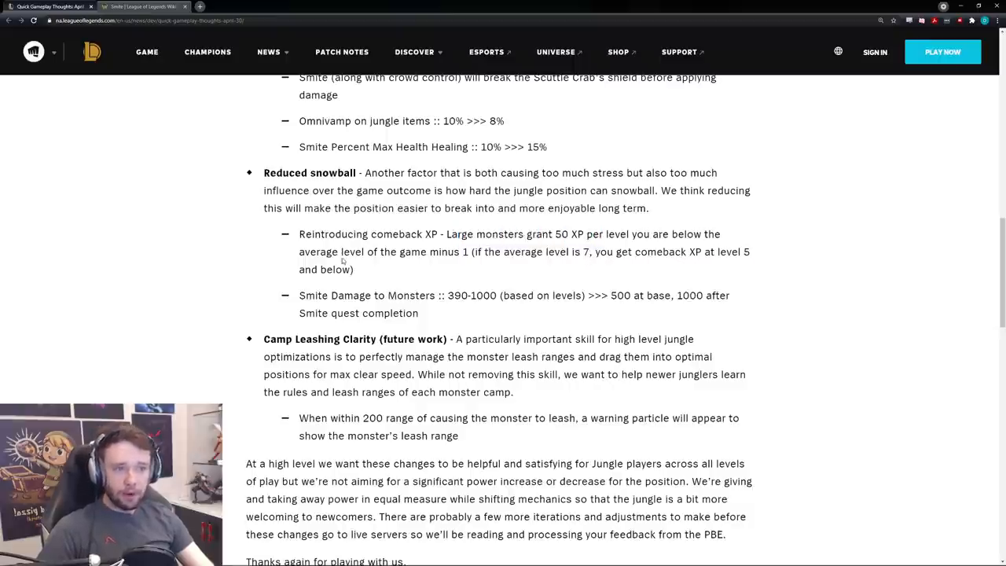
{"action": "mouse_move", "coordinate": [472, 262]}
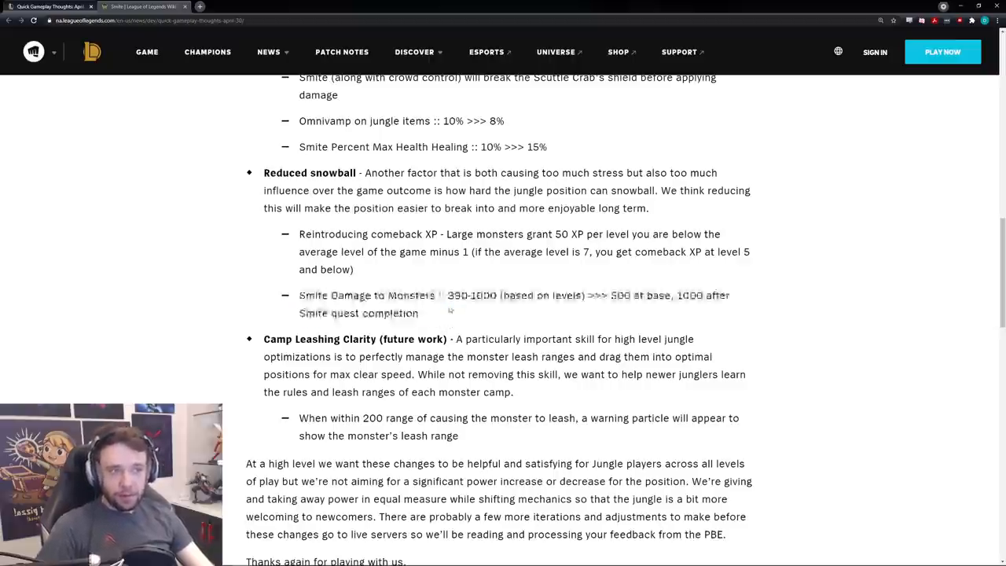
{"action": "left_click", "coordinate": [145, 7]}
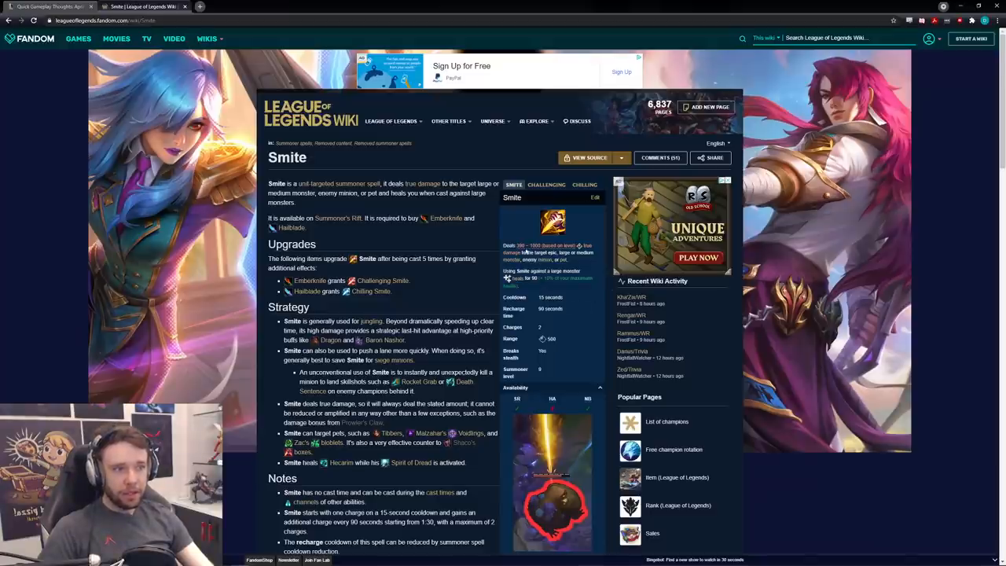
{"action": "scroll", "scroll_direction": "down", "scroll_amount": 3}
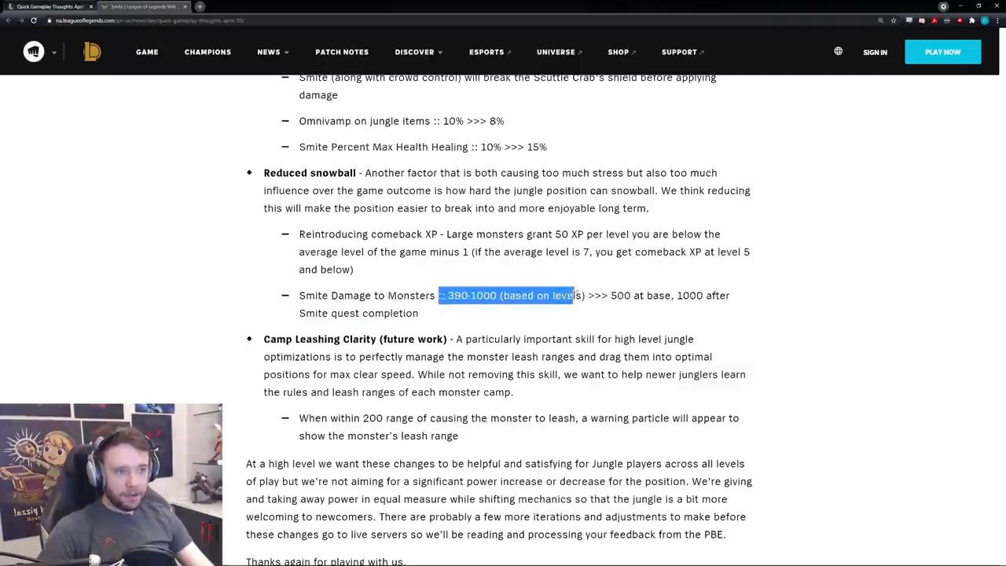
Highlight the Smite Damage to Monsters 390-1000 range and its 1000-after-quest value
{"action": "left_click", "coordinate": [610, 303]}
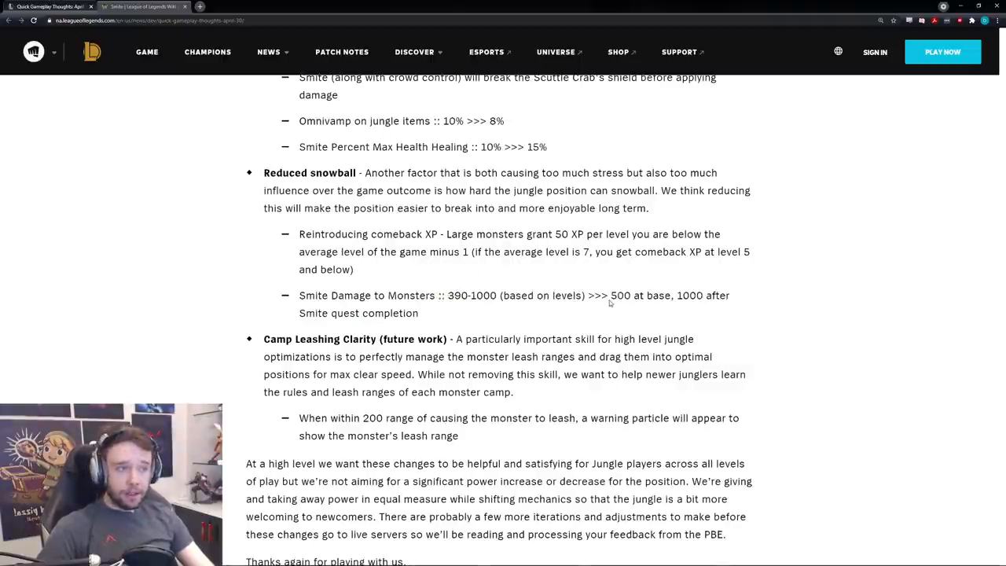
{"action": "mouse_move", "coordinate": [646, 319]}
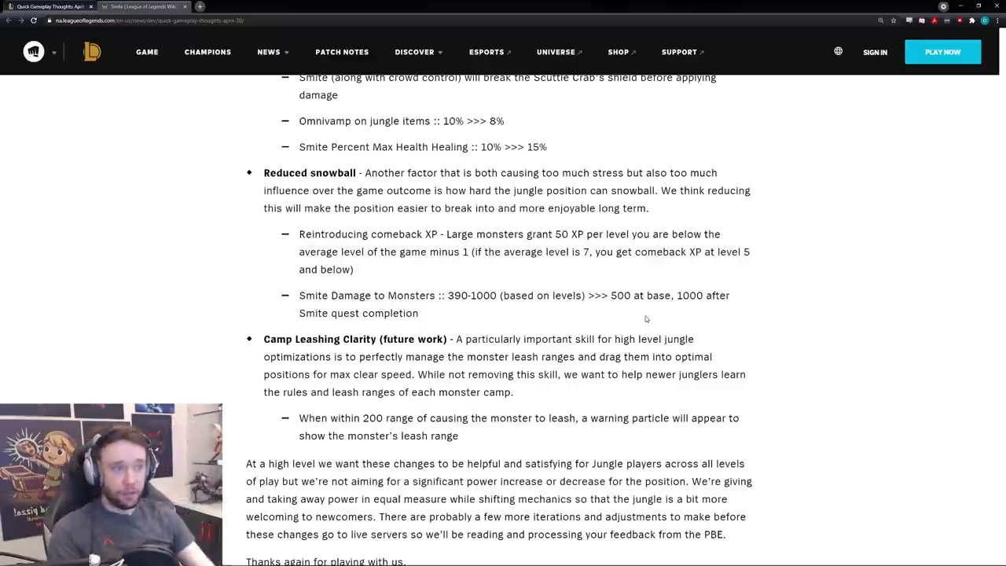
{"action": "left_click", "coordinate": [142, 6]}
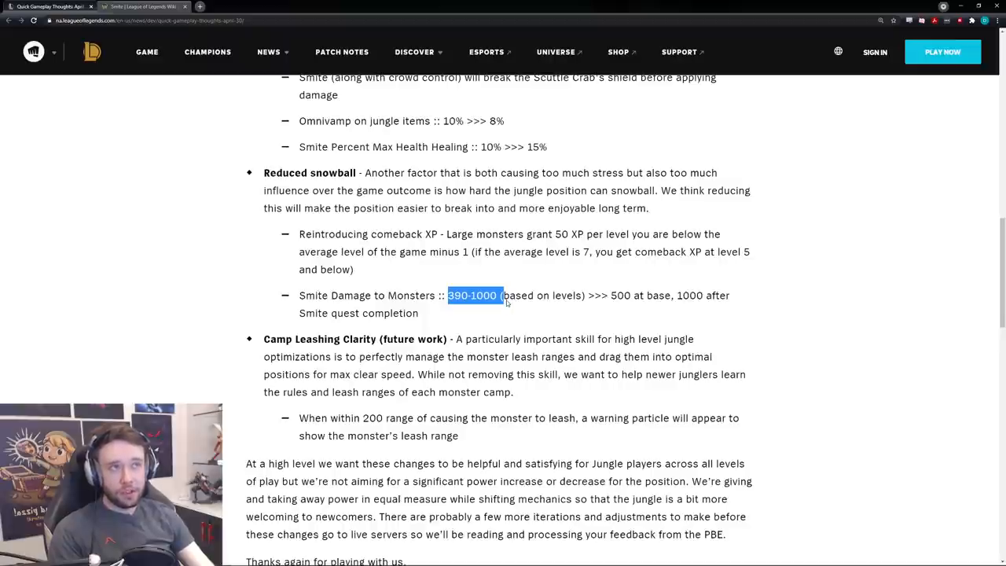
{"action": "mouse_move", "coordinate": [479, 314]}
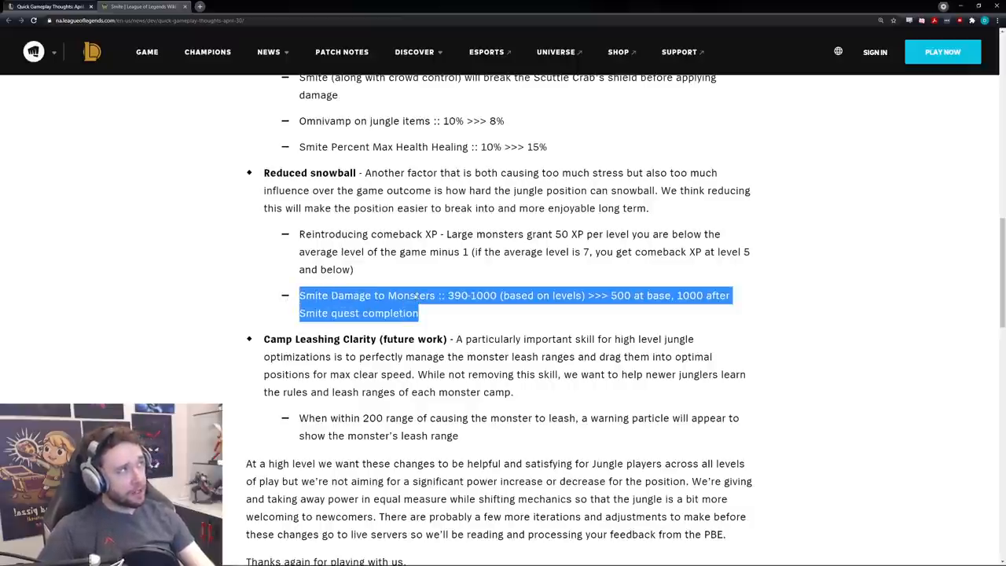
{"action": "double_click", "coordinate": [689, 295]}
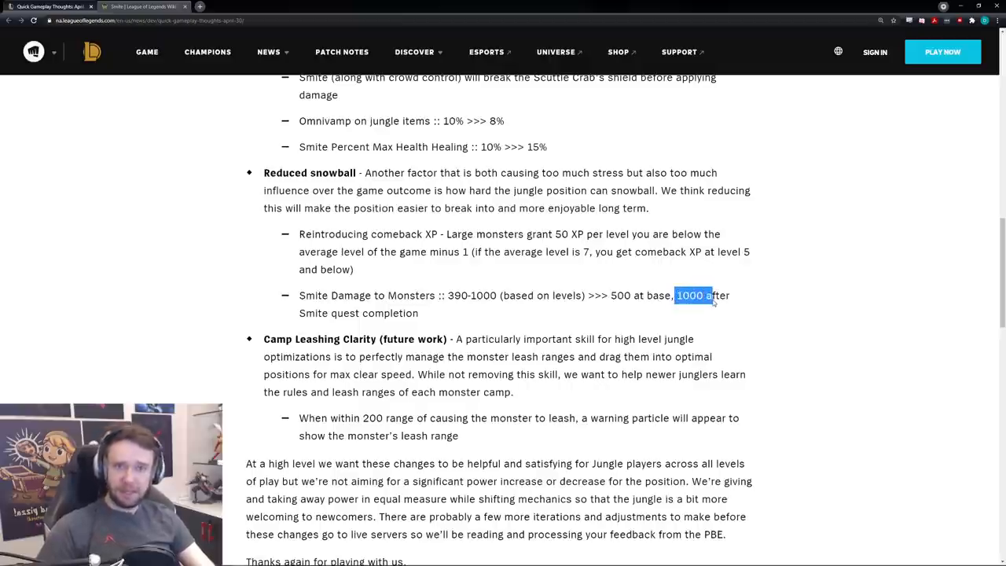
{"action": "scroll", "scroll_direction": "down", "scroll_amount": 3}
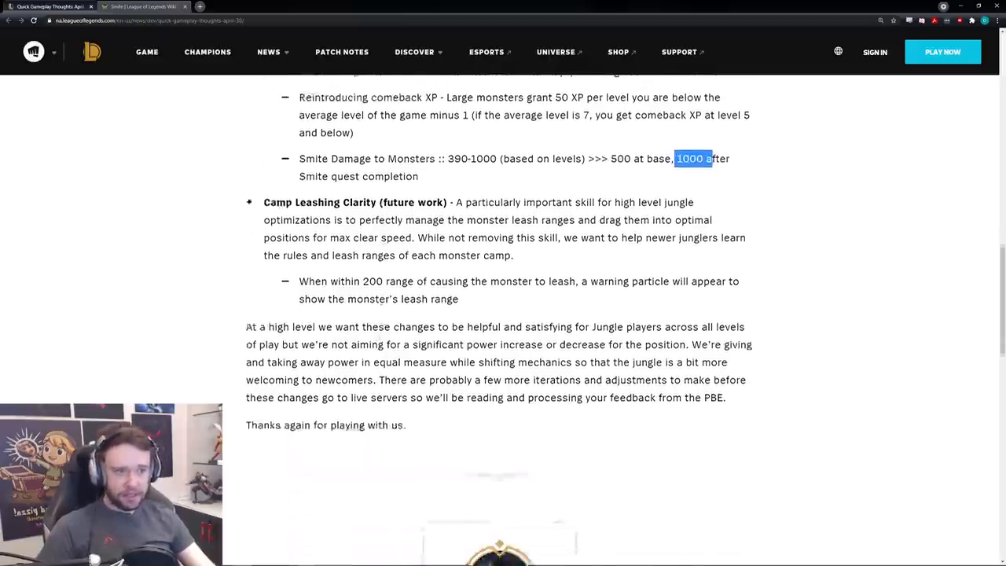
{"action": "scroll", "scroll_direction": "down", "scroll_amount": 3}
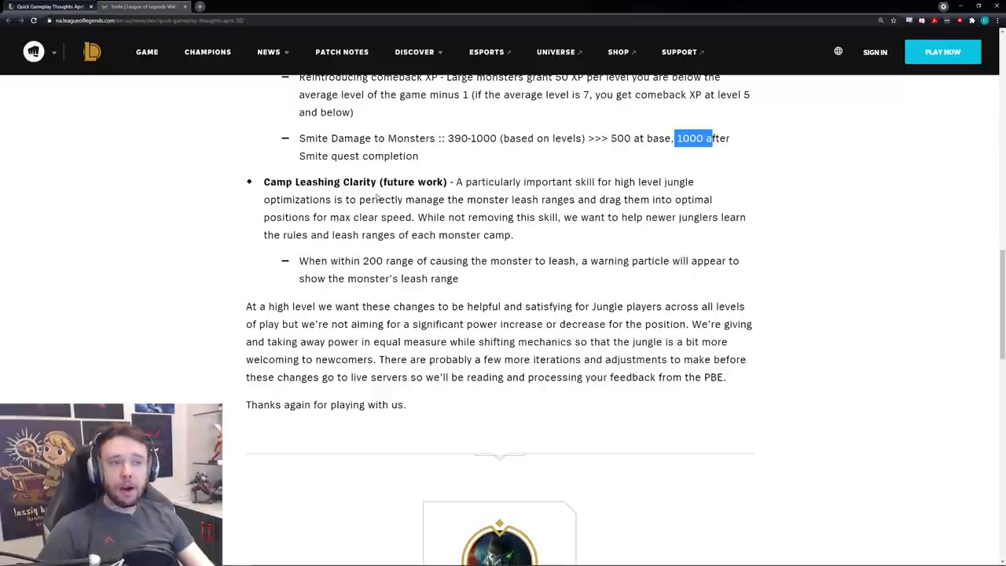
{"action": "mouse_move", "coordinate": [605, 199]}
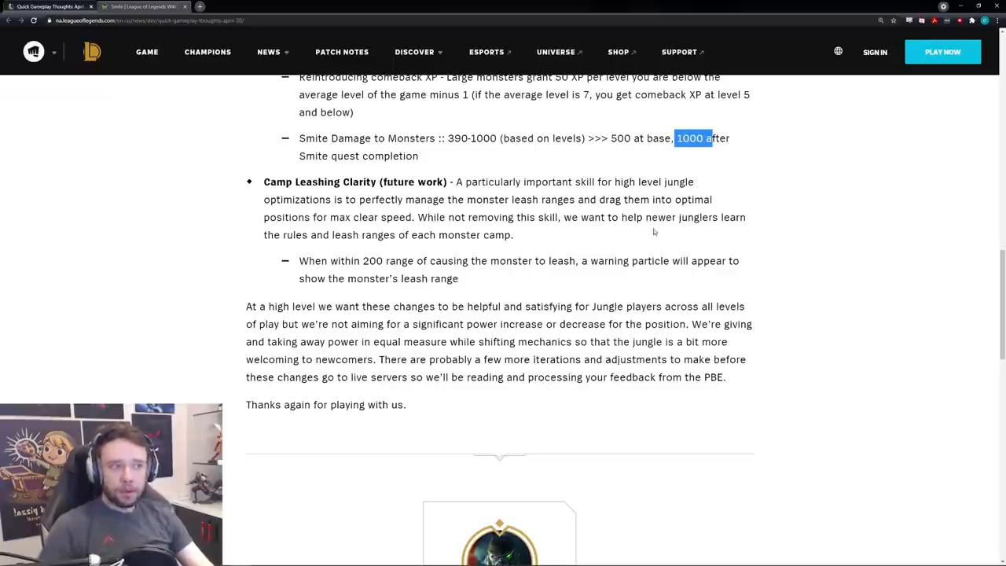
{"action": "mouse_move", "coordinate": [477, 239]}
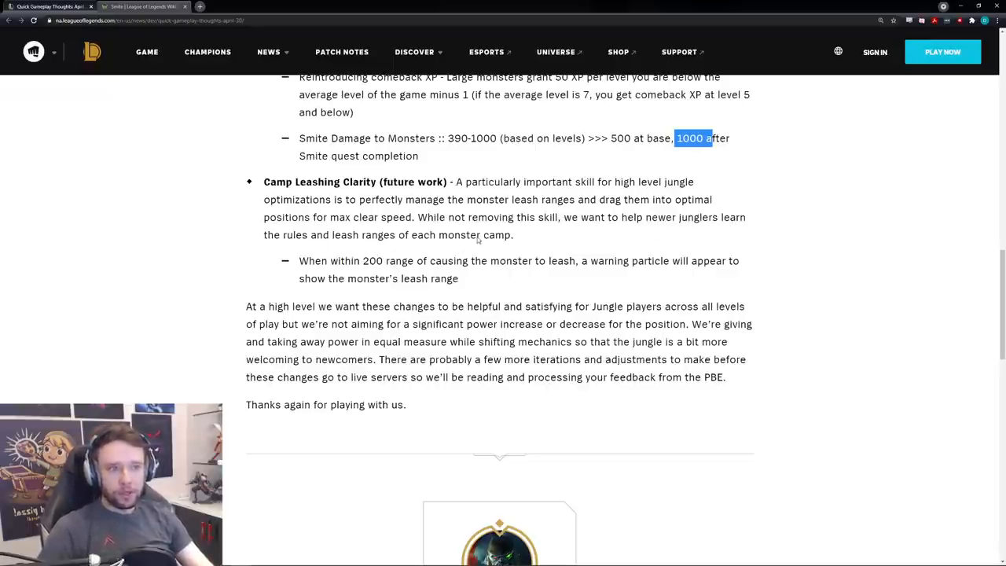
Select the Scuttle Crab Smite line, then move back up to the Camp Respawn Timer 2:00 to 2:15 change
{"action": "left_click_drag", "start_coordinate": [298, 261], "coordinate": [377, 260]}
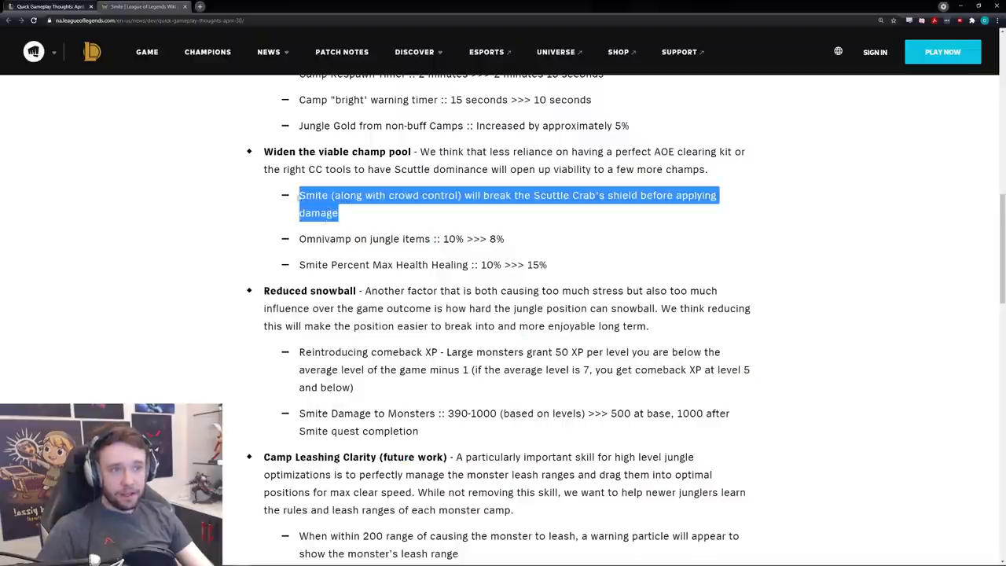
{"action": "scroll", "scroll_direction": "up", "scroll_amount": 3}
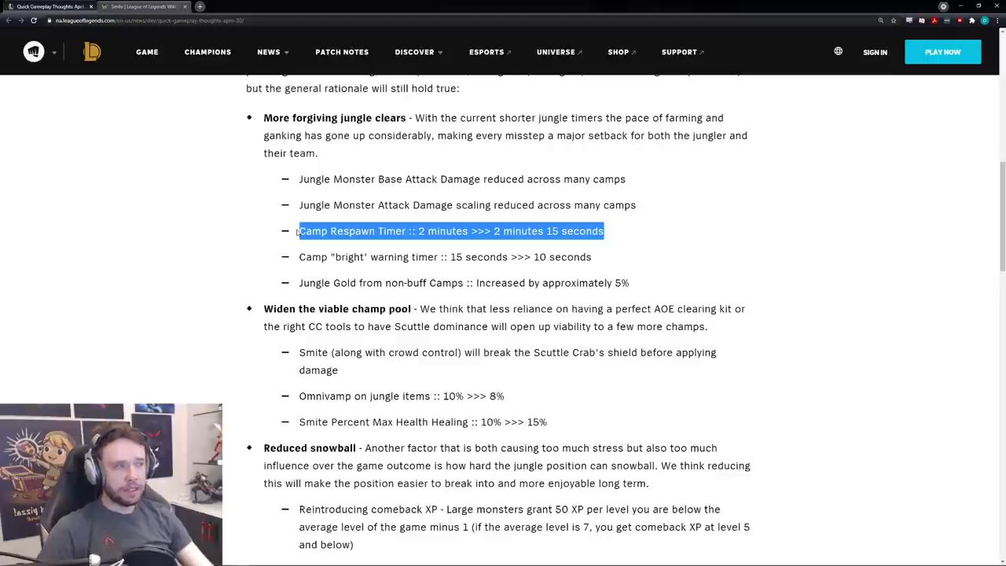
{"action": "mouse_move", "coordinate": [234, 280]}
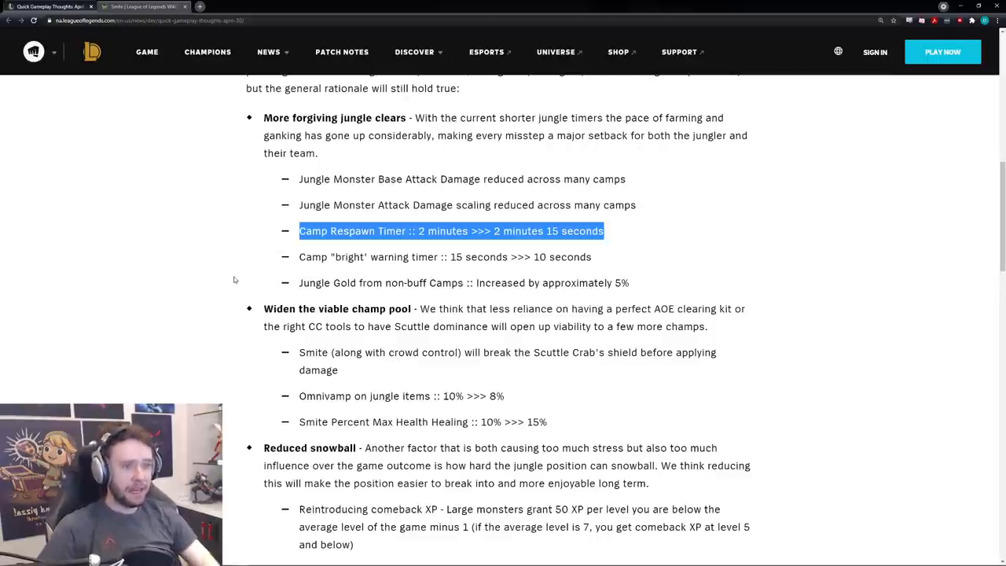